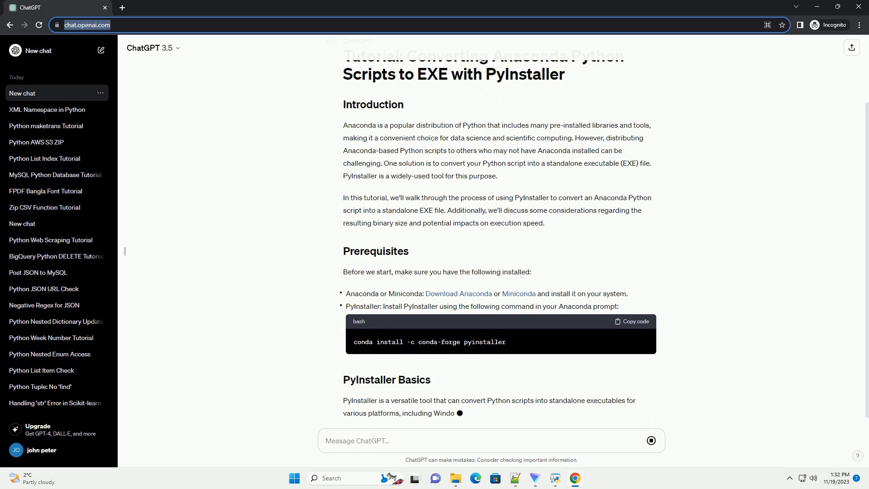
scroll(down, 3)
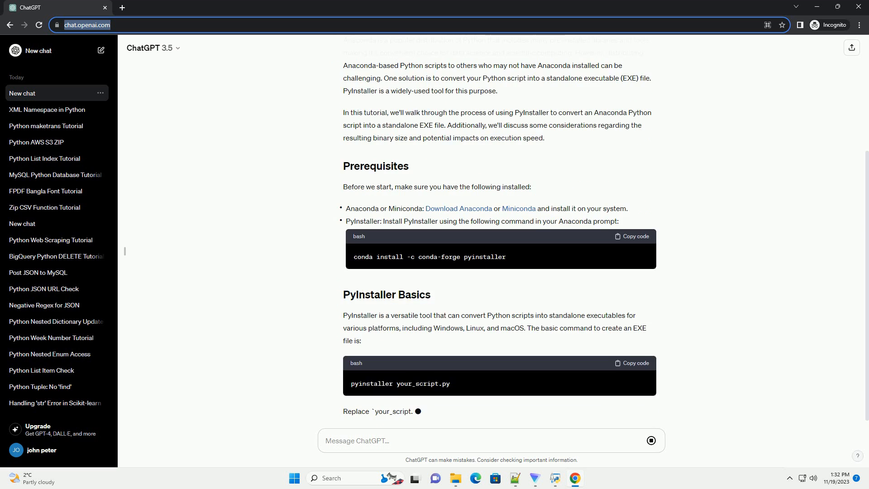
scroll(down, 3)
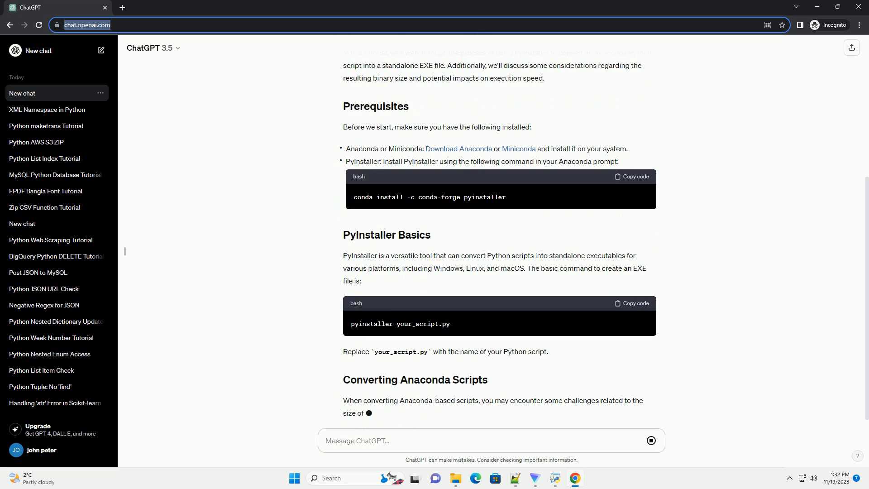
scroll(down, 3)
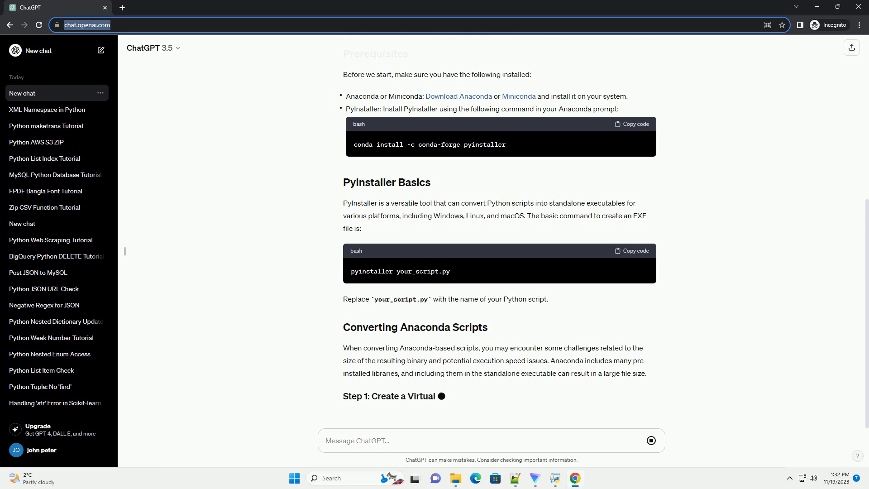
scroll(down, 3)
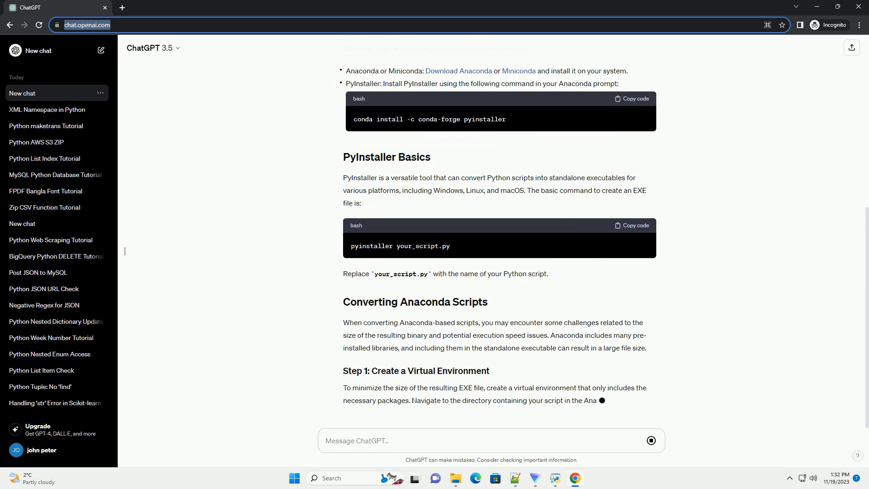
scroll(down, 3)
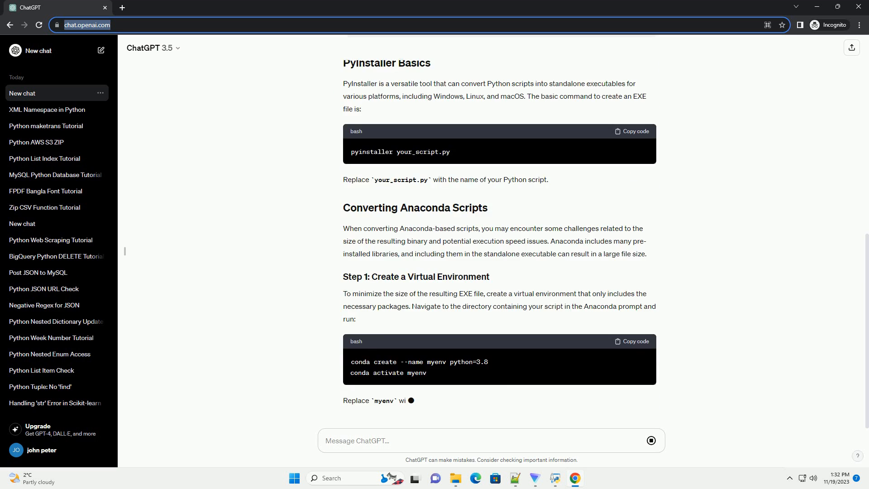
scroll(down, 3)
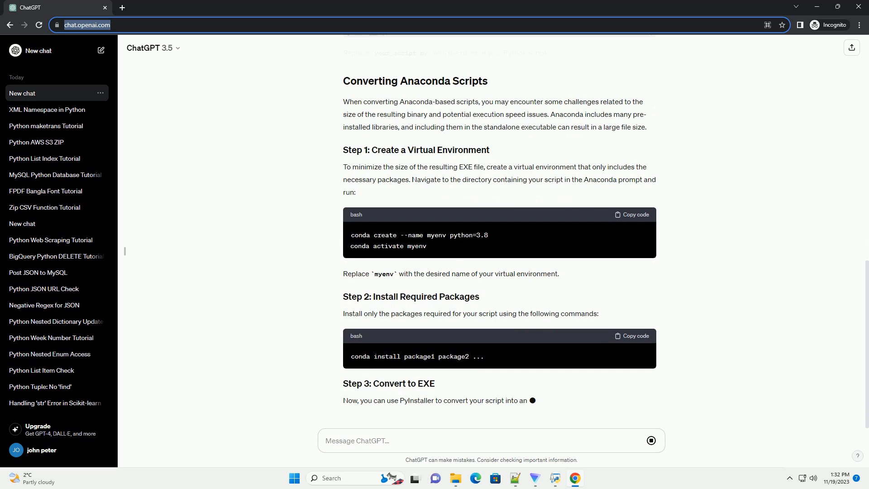
scroll(down, 3)
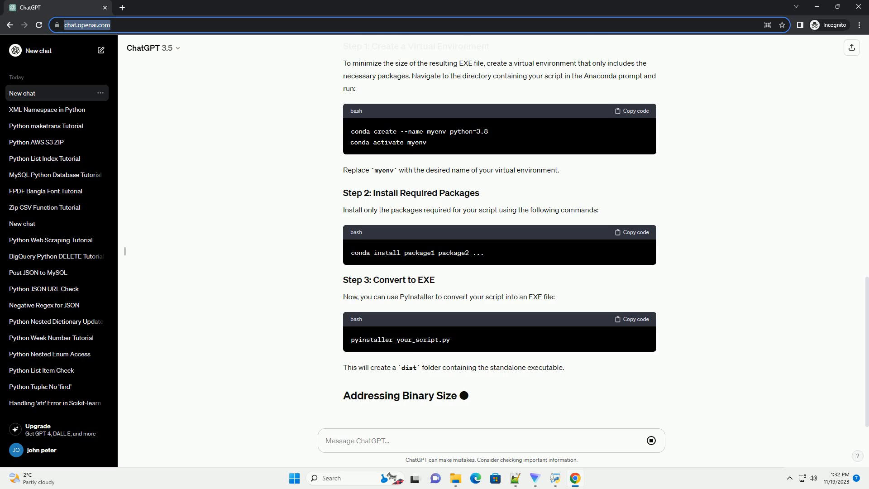
scroll(down, 3)
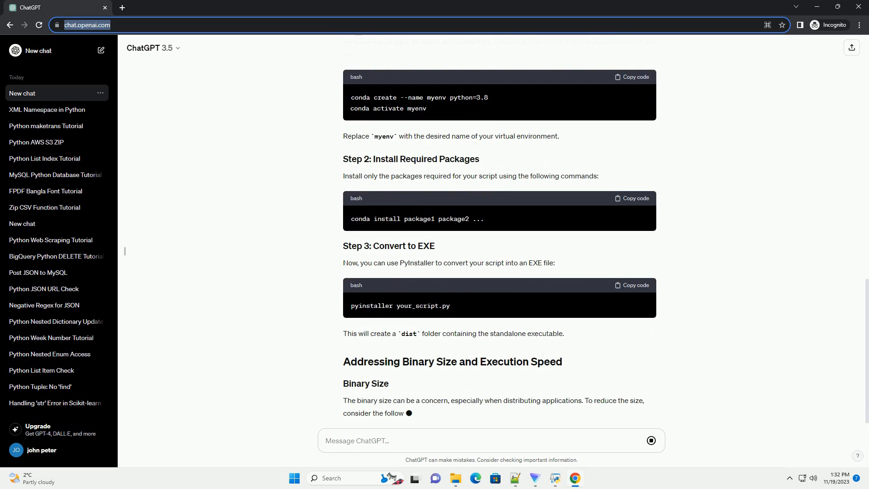
scroll(down, 3)
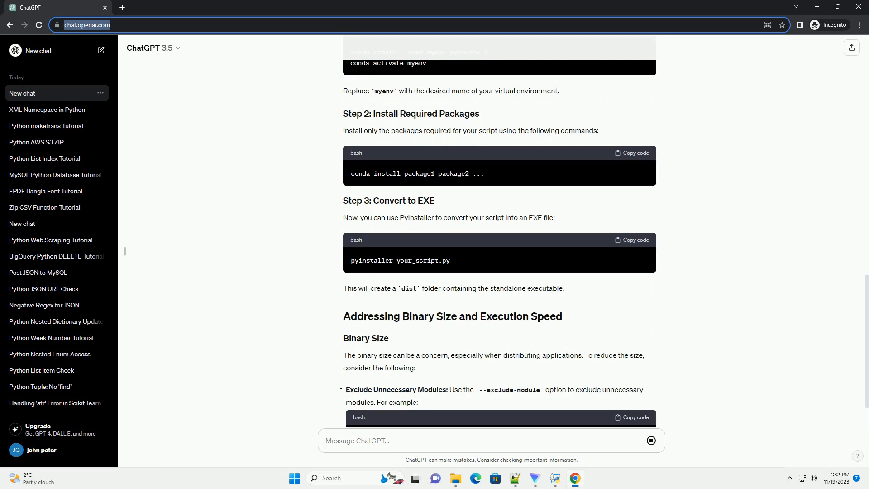
scroll(down, 3)
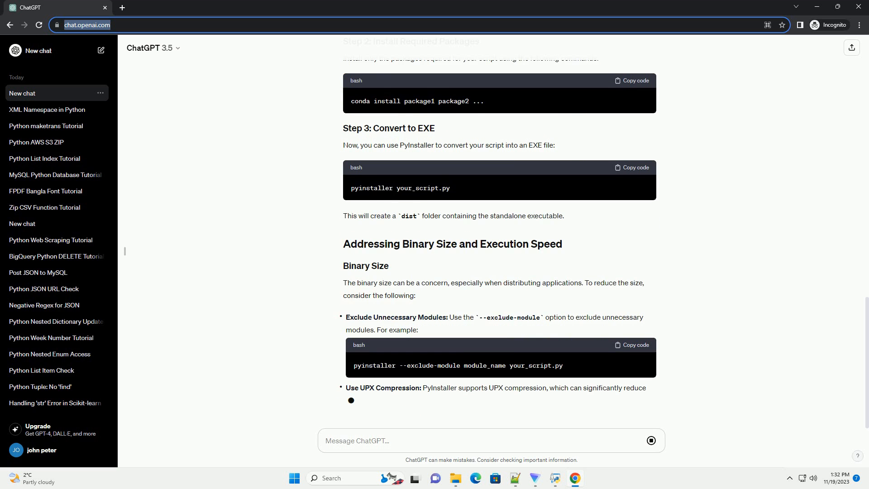
scroll(down, 3)
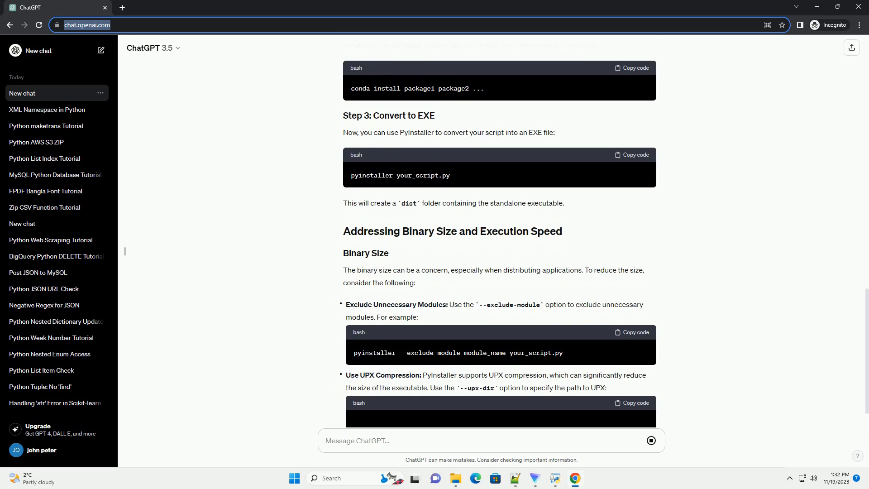
scroll(down, 3)
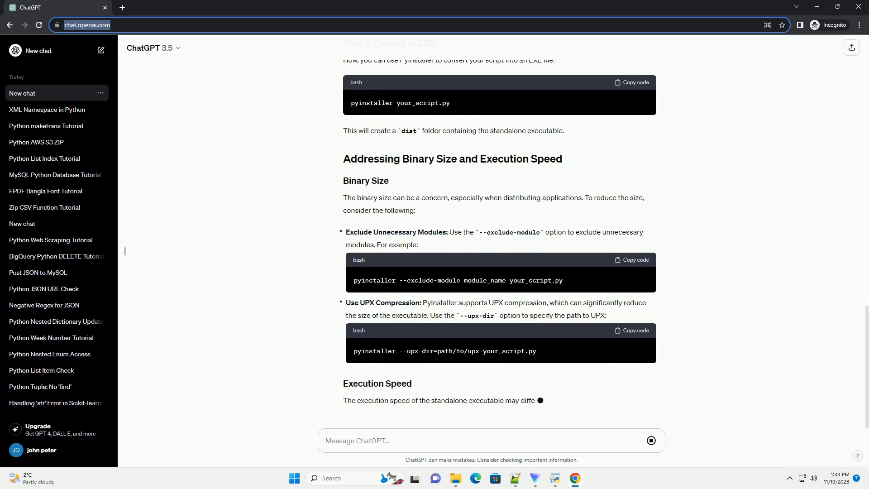
scroll(down, 3)
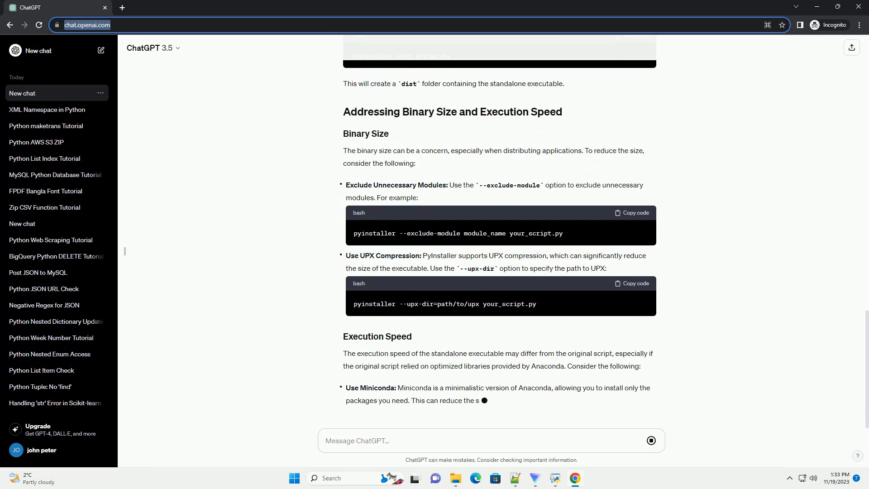
scroll(down, 3)
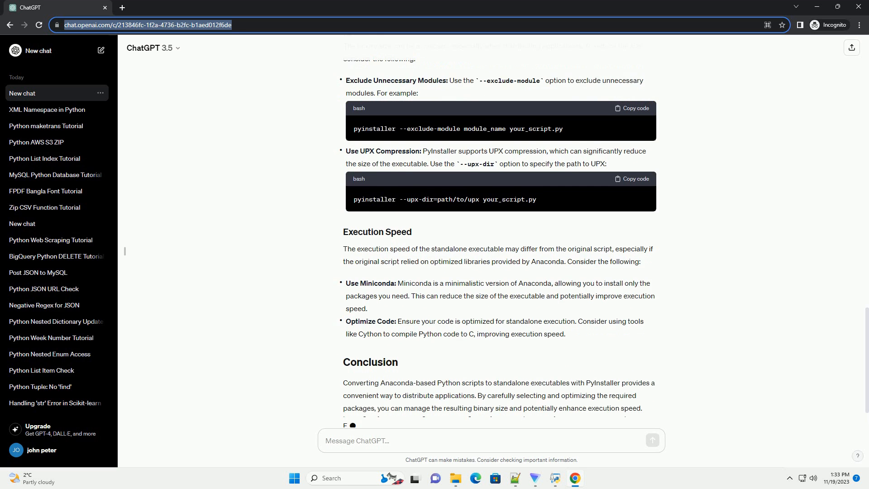
scroll(down, 3)
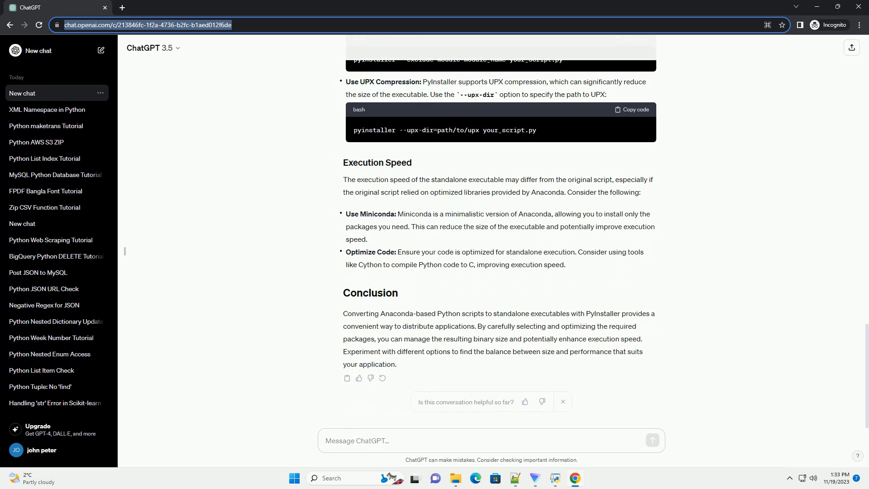